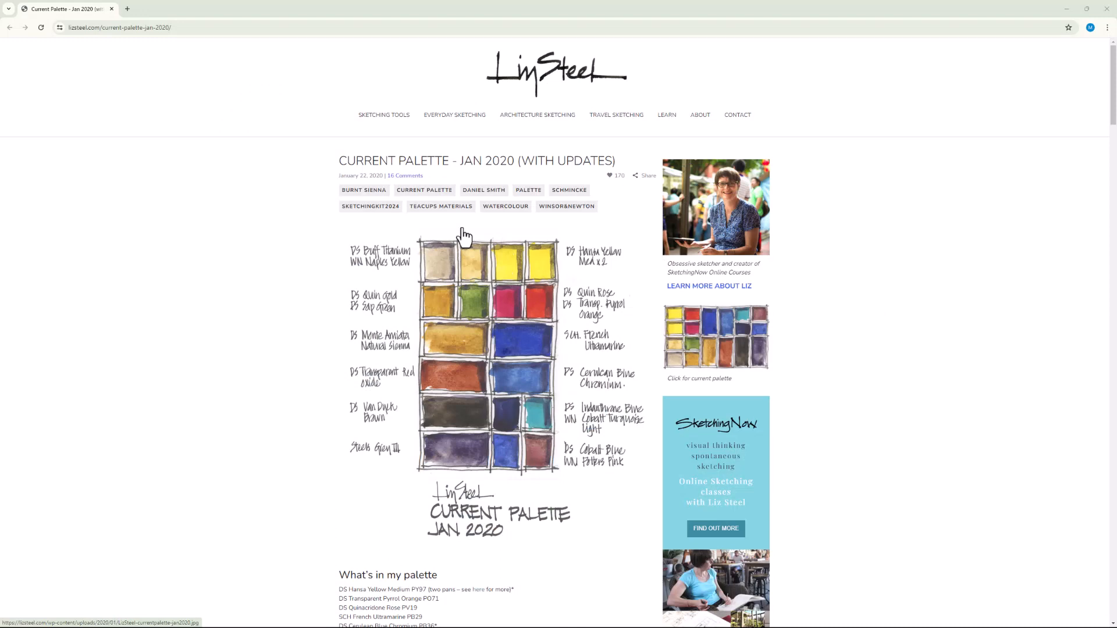
scroll(down, 3)
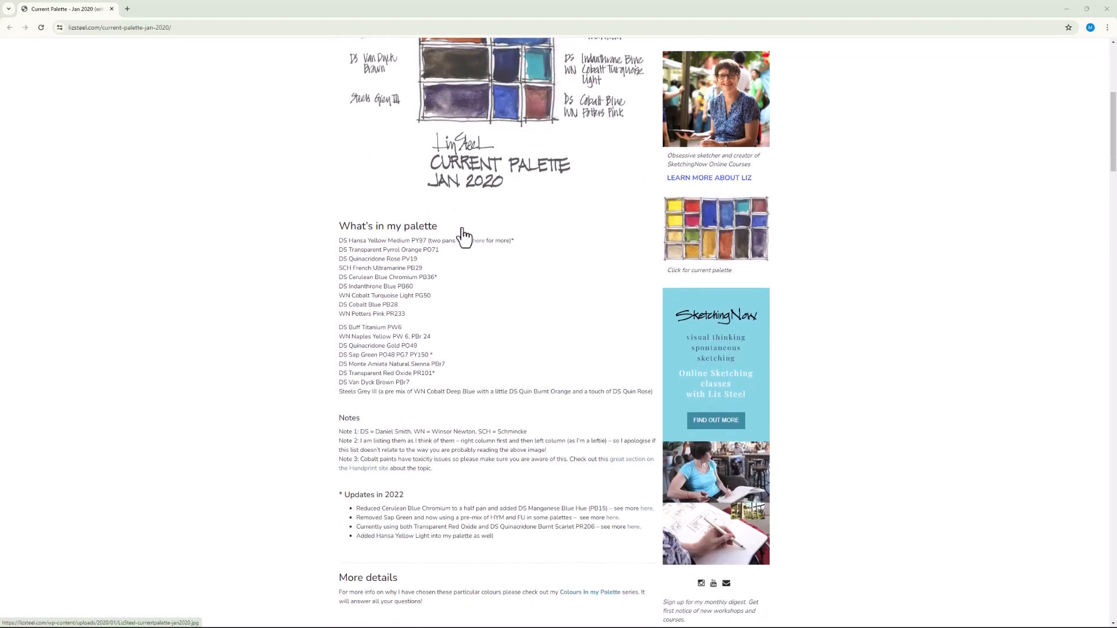